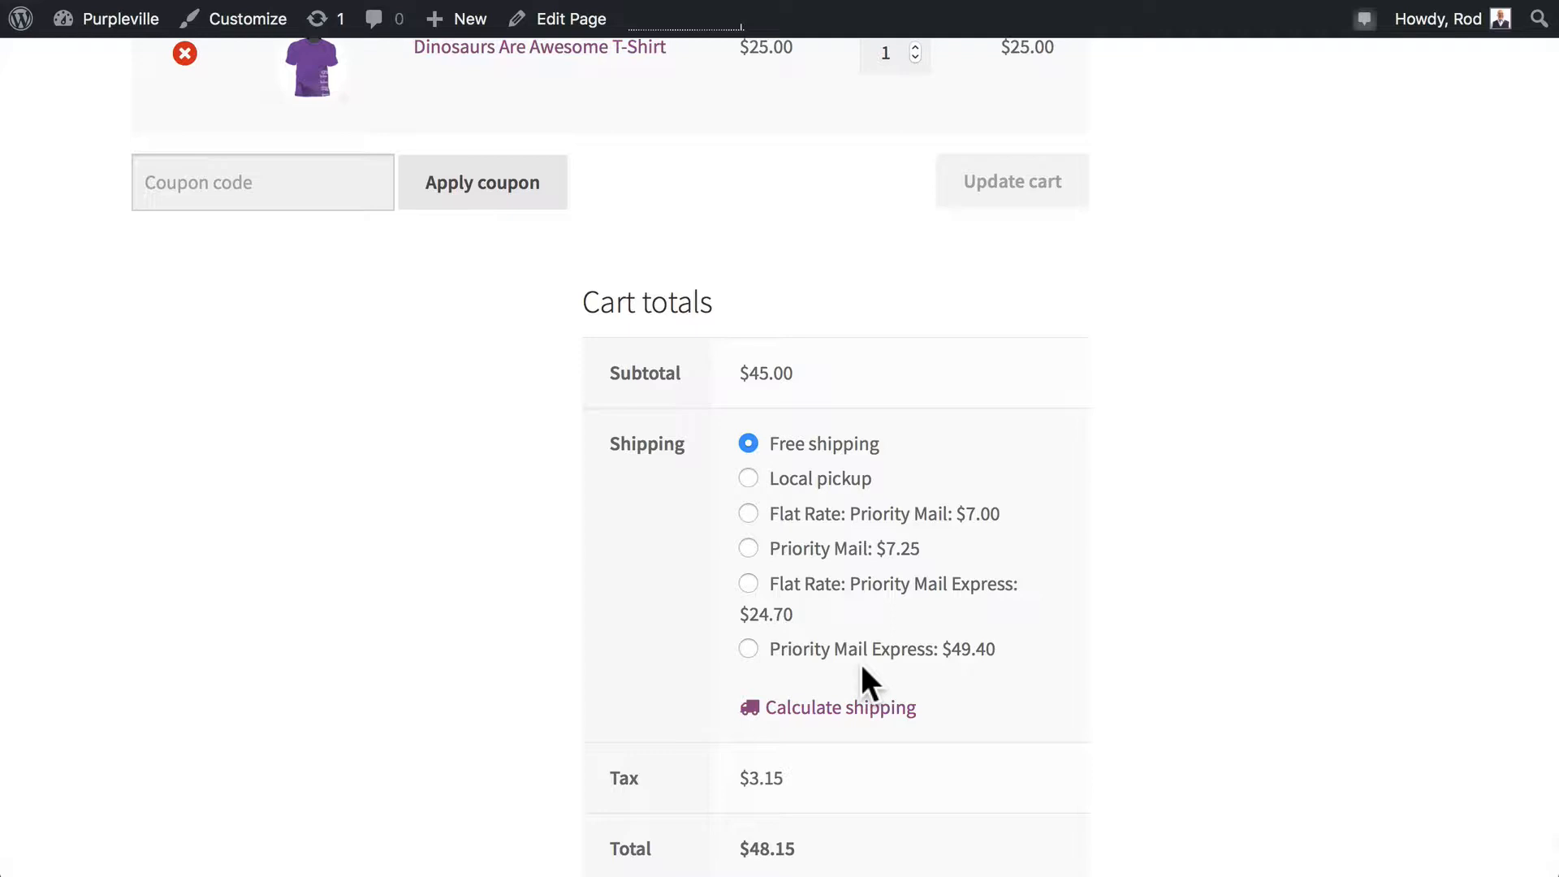
mouse_move(51, 97)
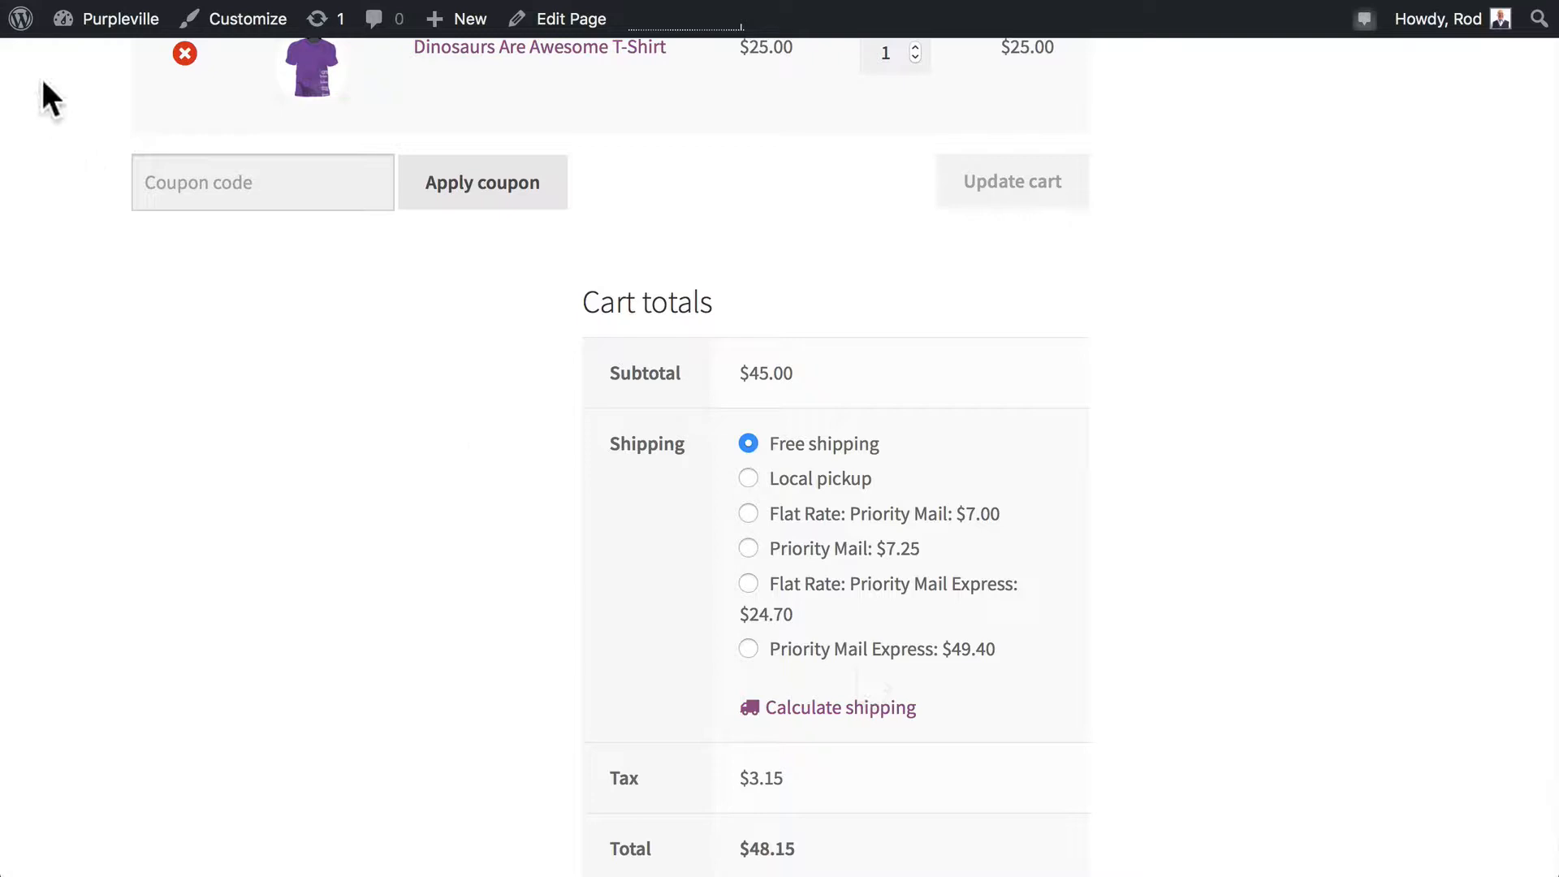
Add a Flat rate method to the Local (Indiana) zone from the Shipping settings
left_click(45, 539)
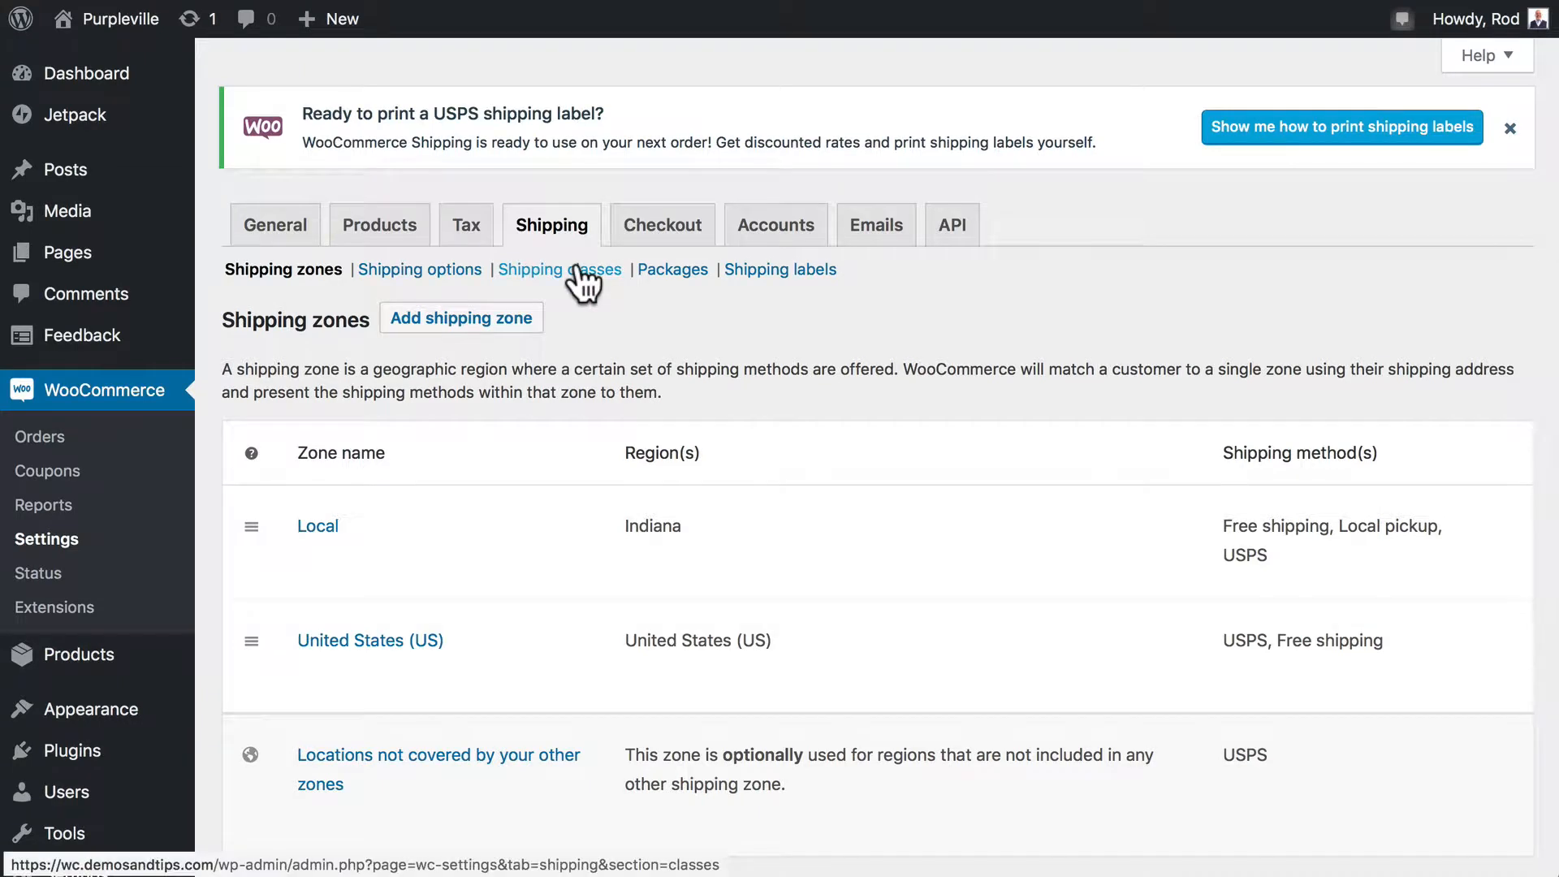
mouse_move(319, 567)
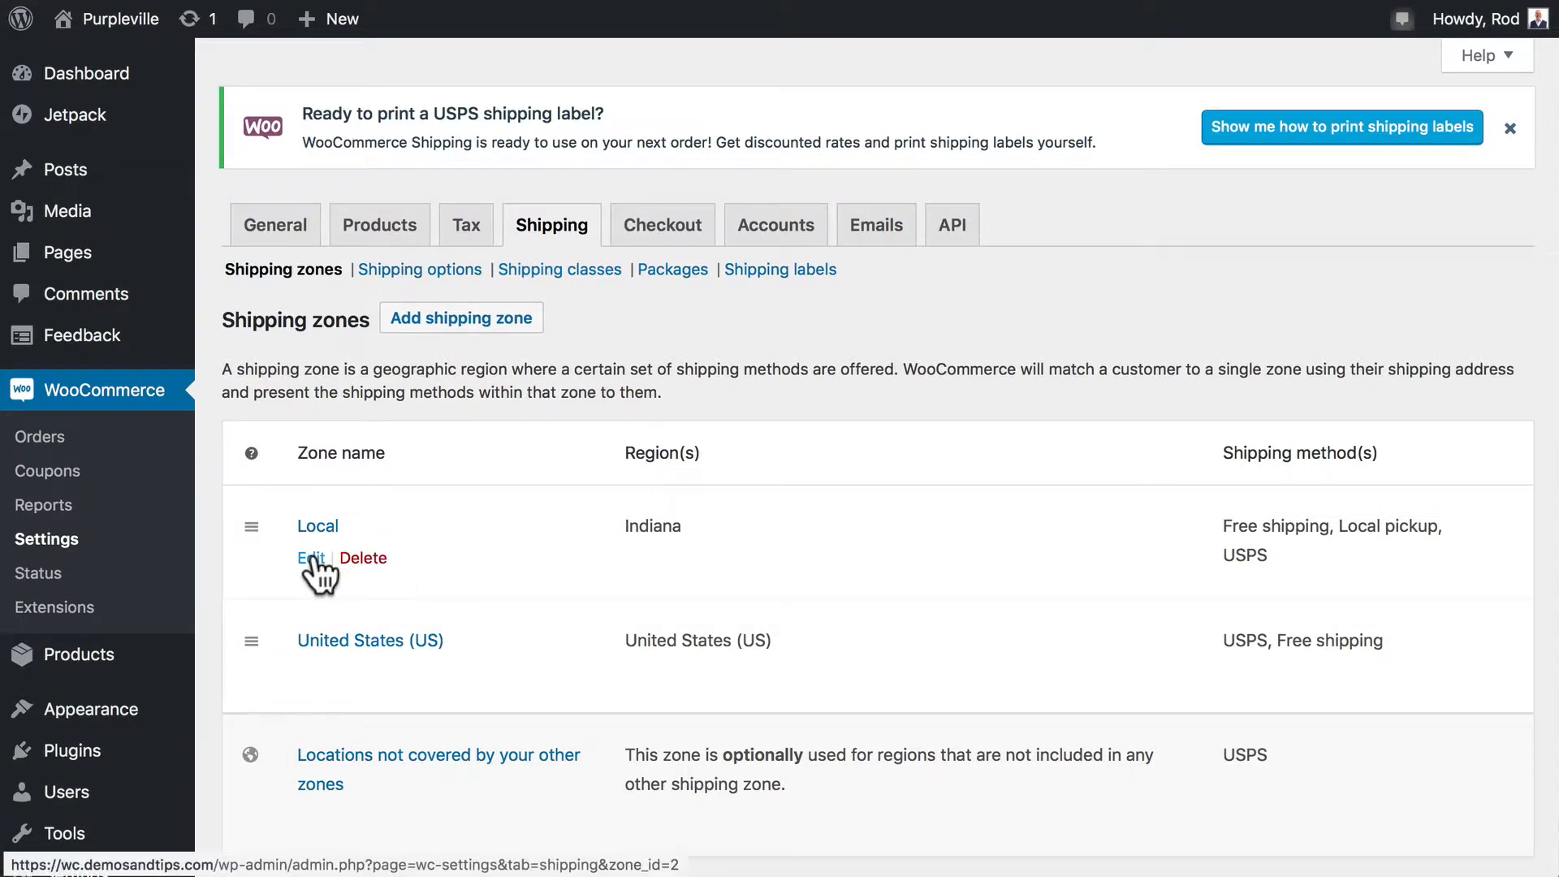
left_click(309, 558)
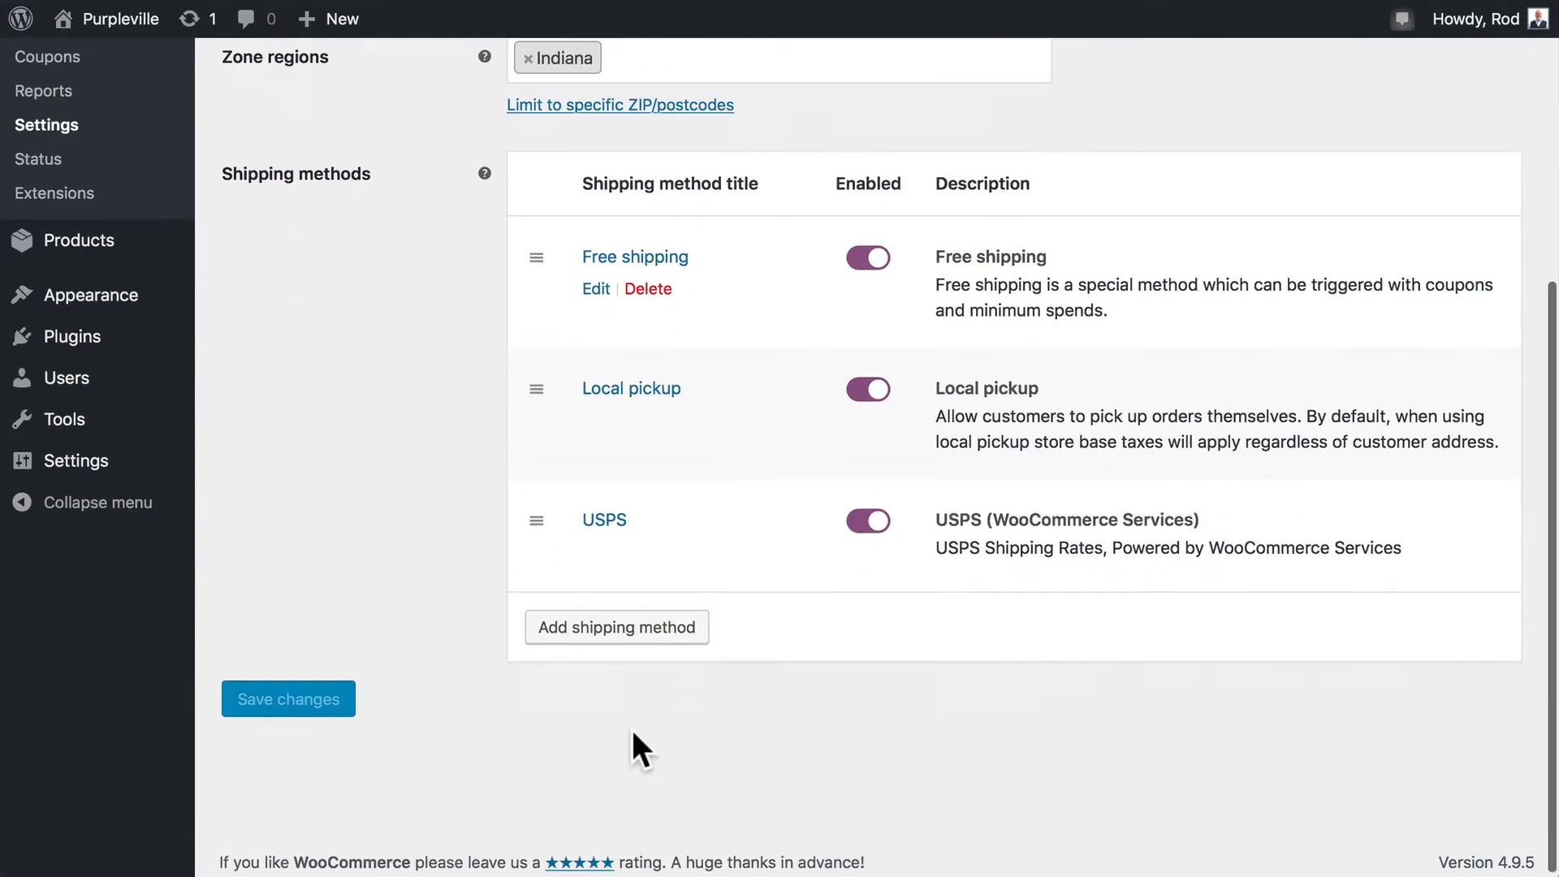
left_click(615, 626)
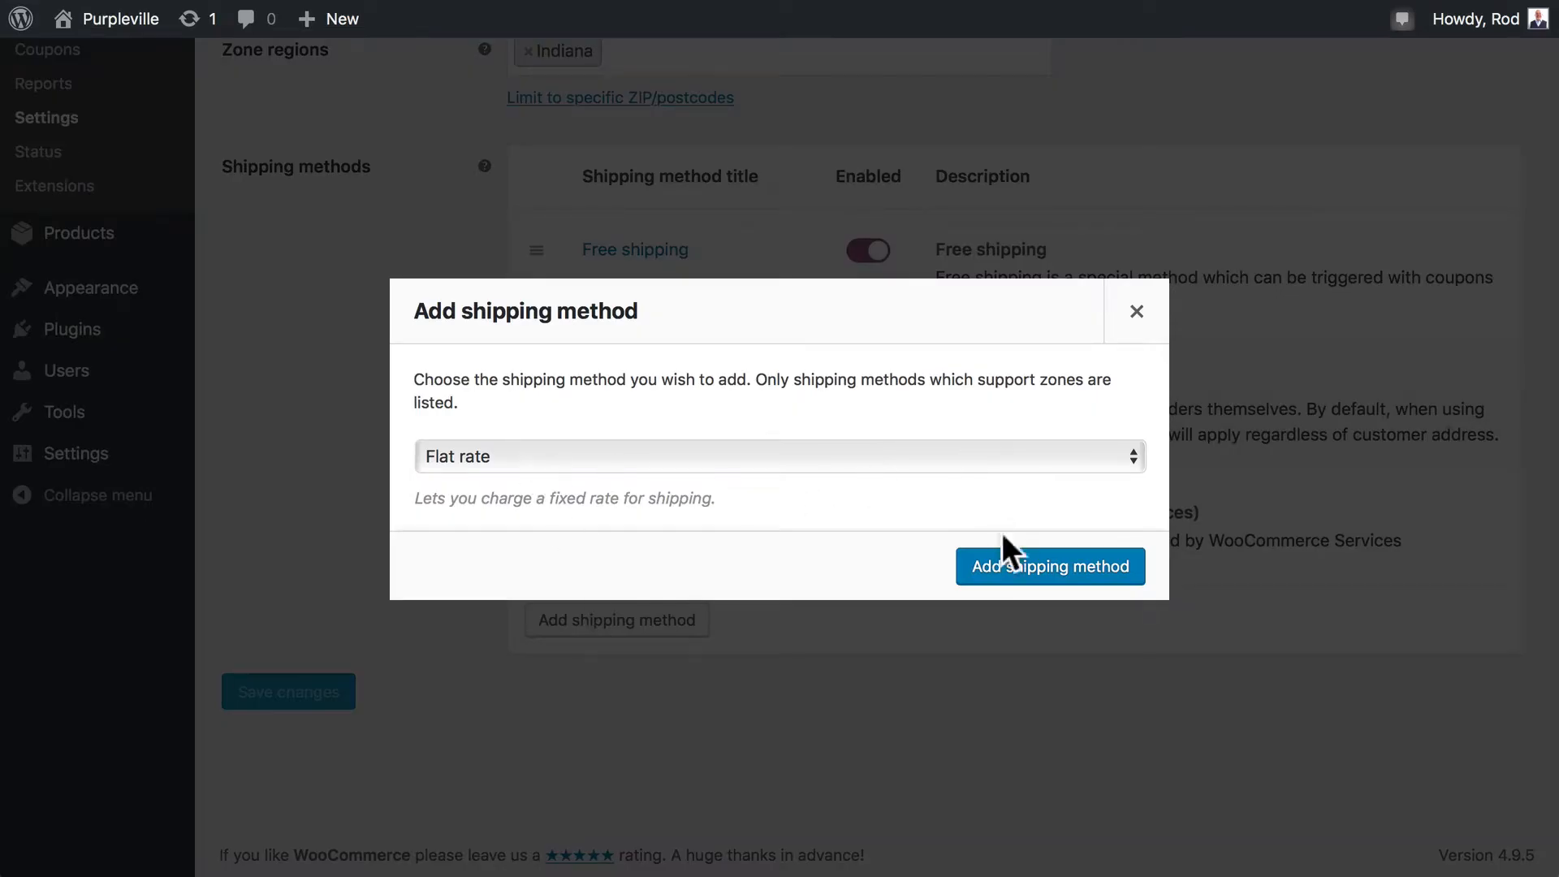
left_click(1049, 566)
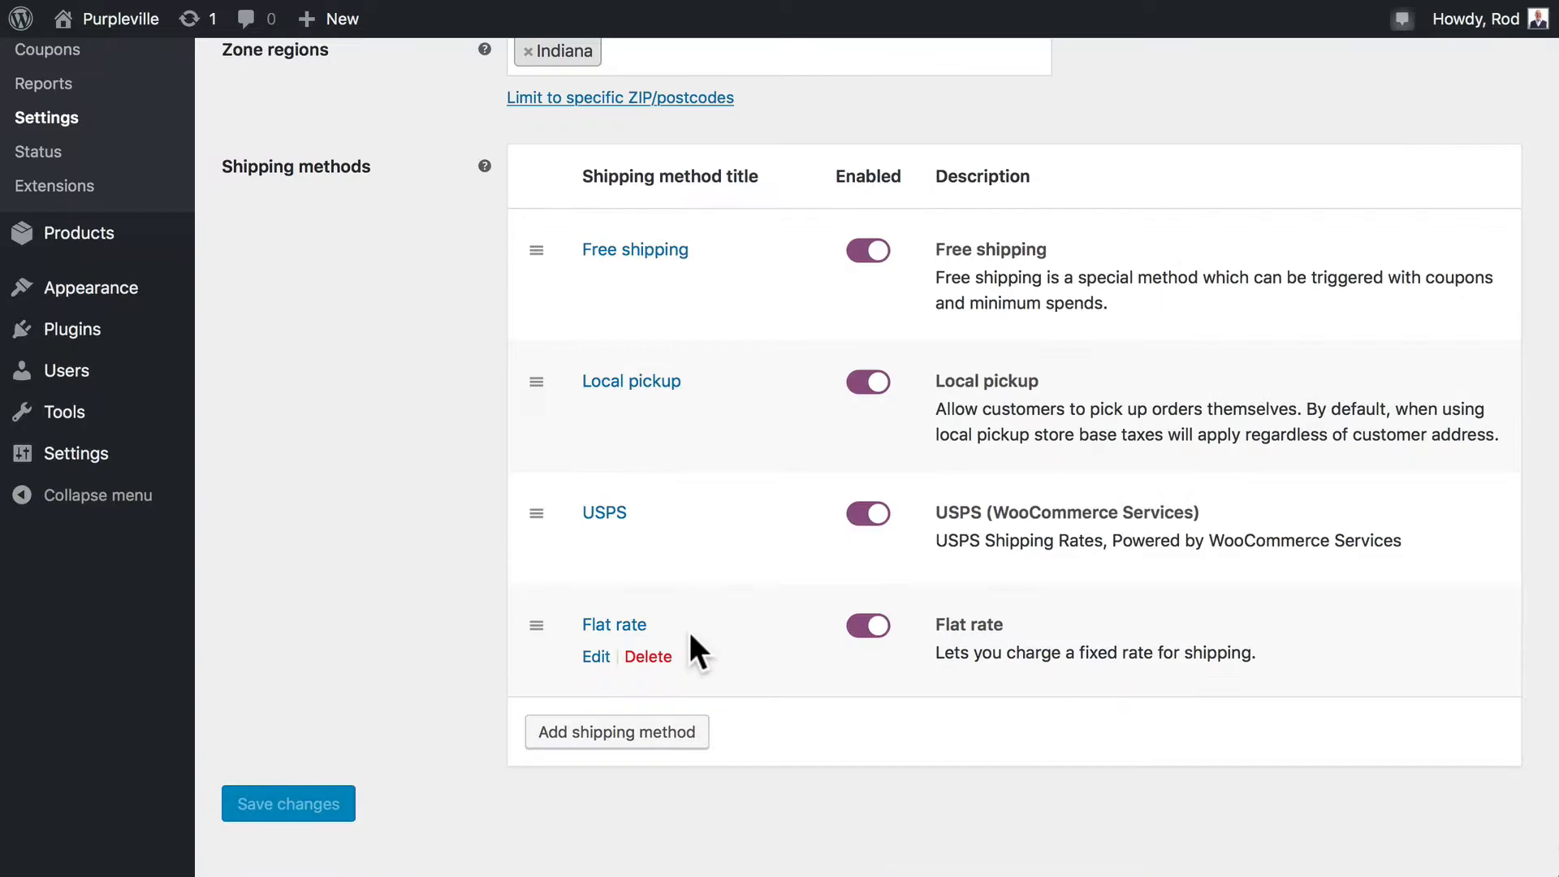
Open the new Flat rate method's settings showing title Flat rate, Taxable and cost 0
left_click(595, 656)
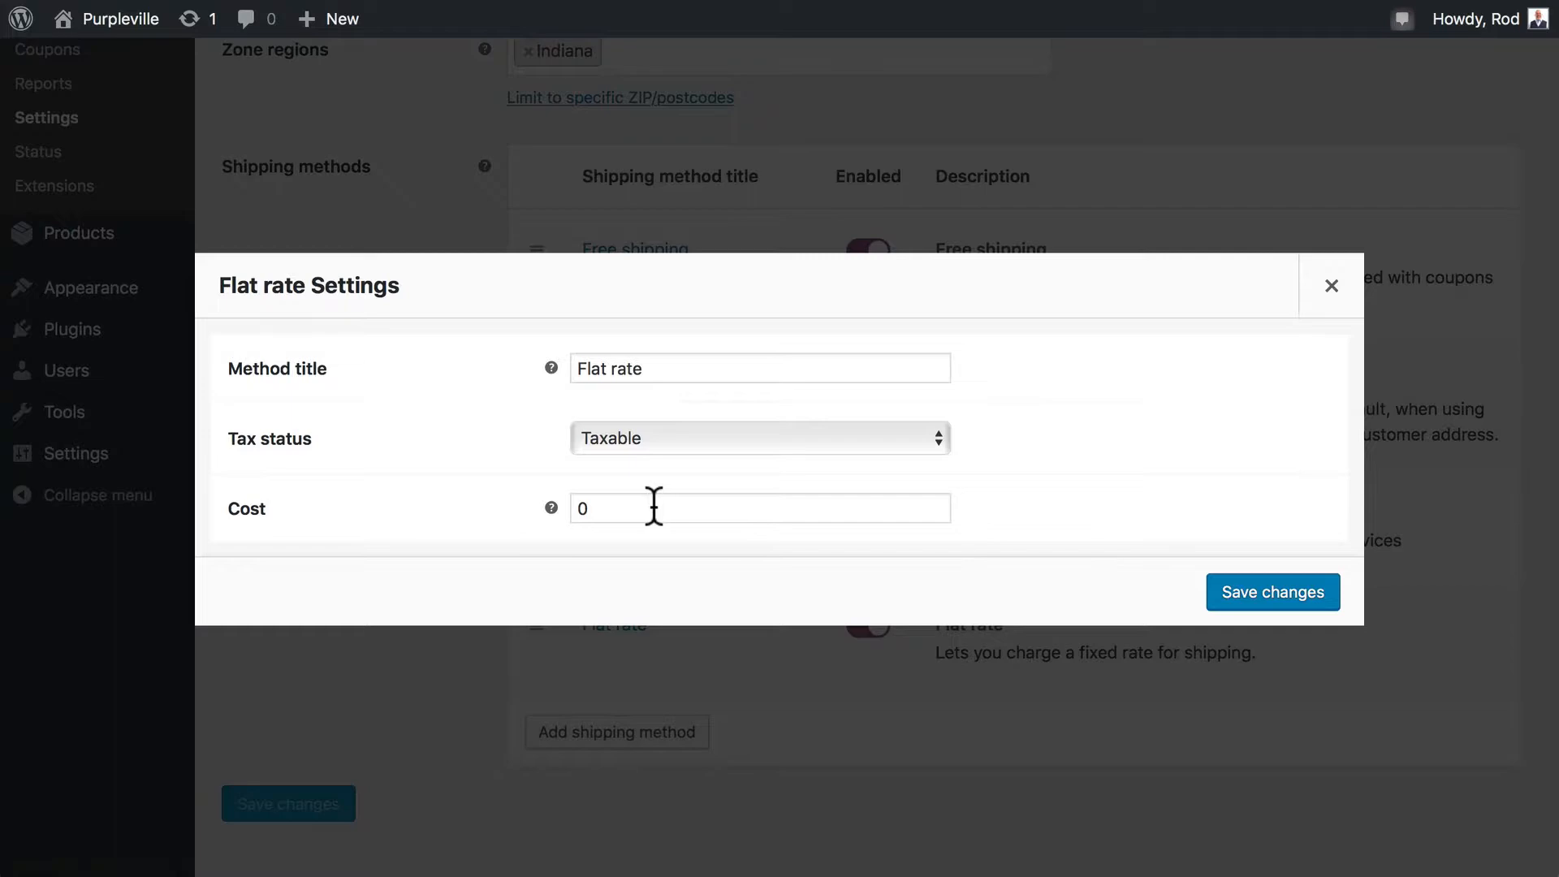
mouse_move(549, 506)
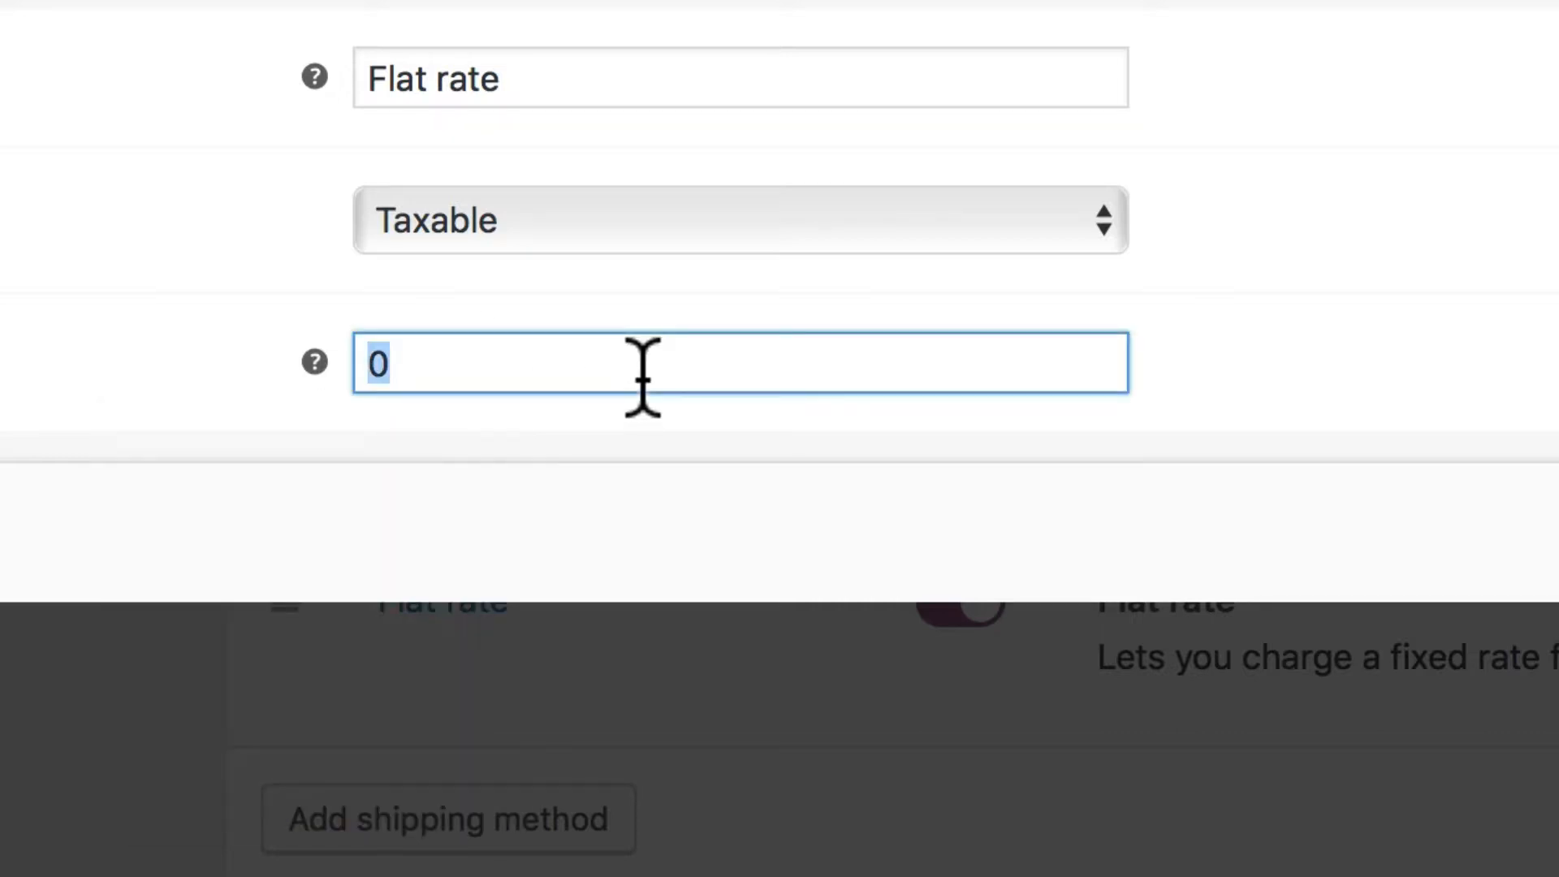
Replace the Flat rate cost 0 with the formula 10 + 2*[qty]
type("10")
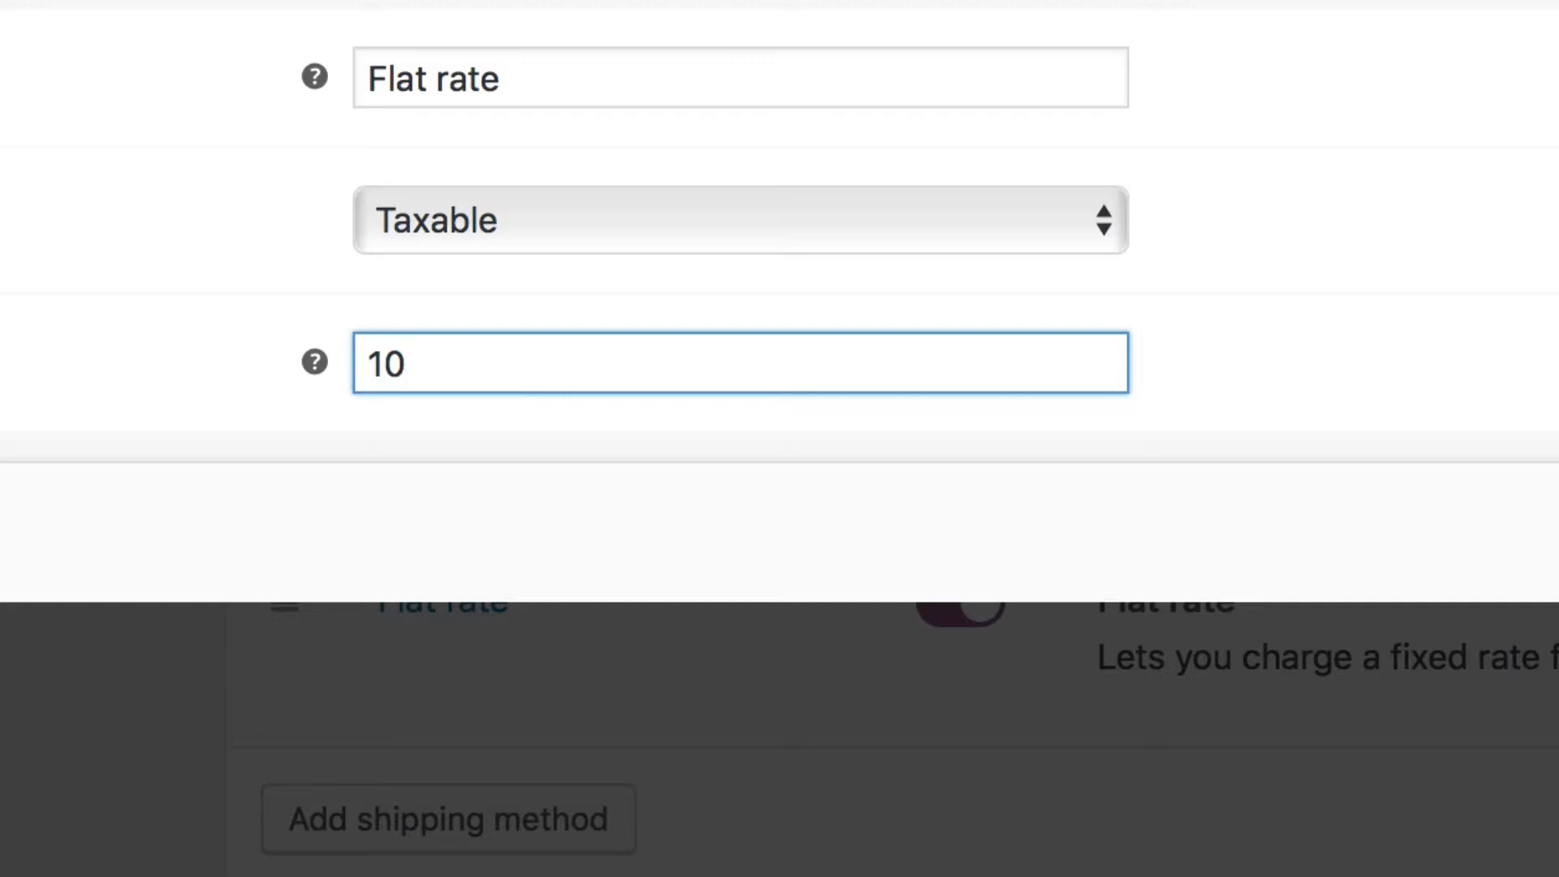
type("+ 2")
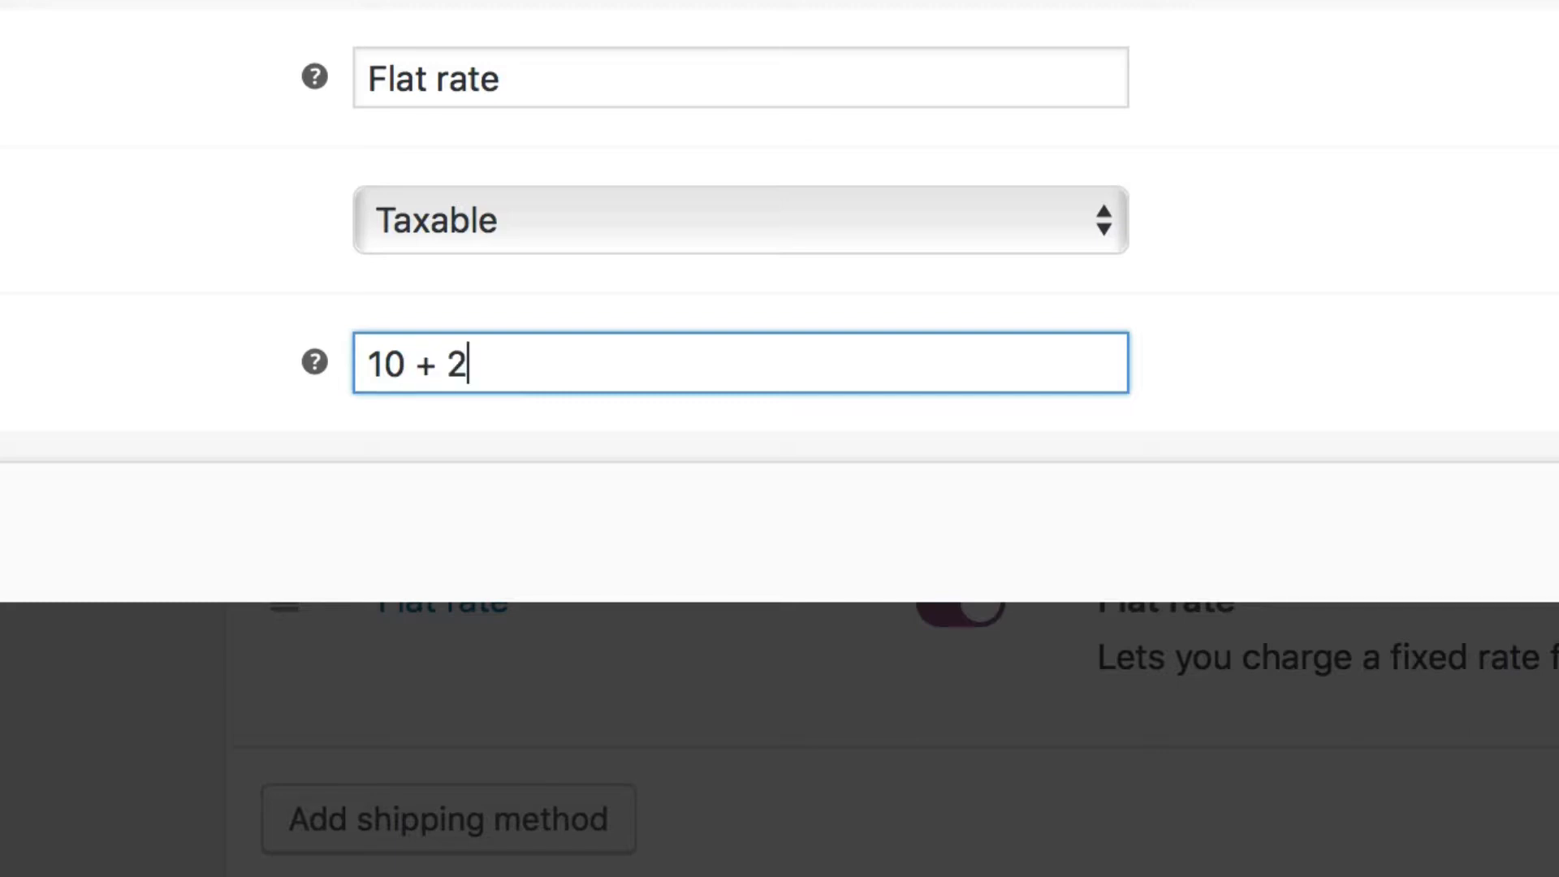
type("*[")
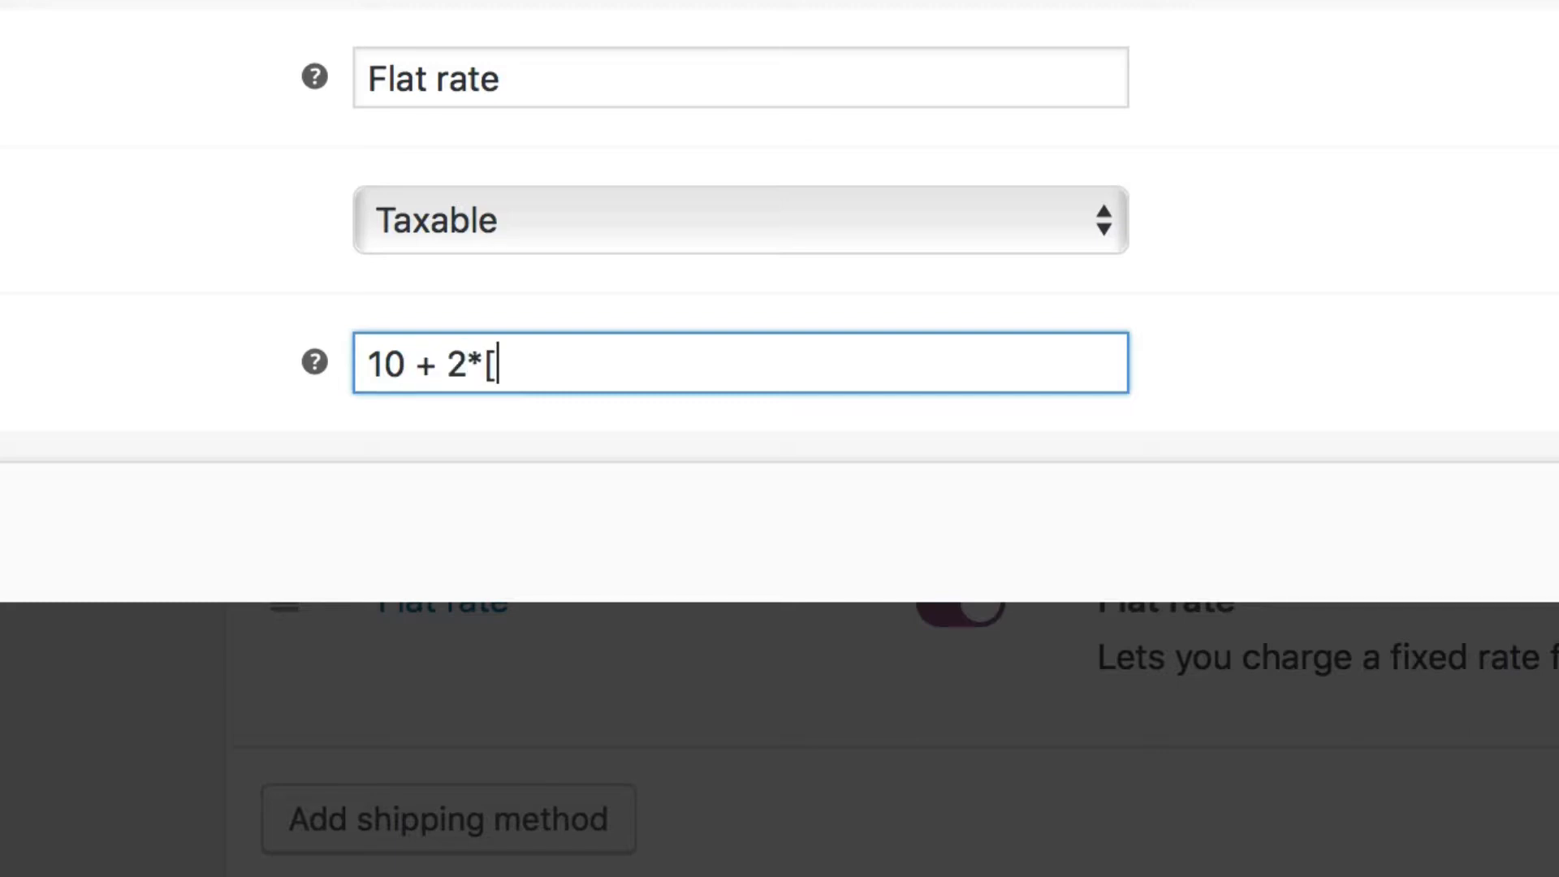
type("qty]")
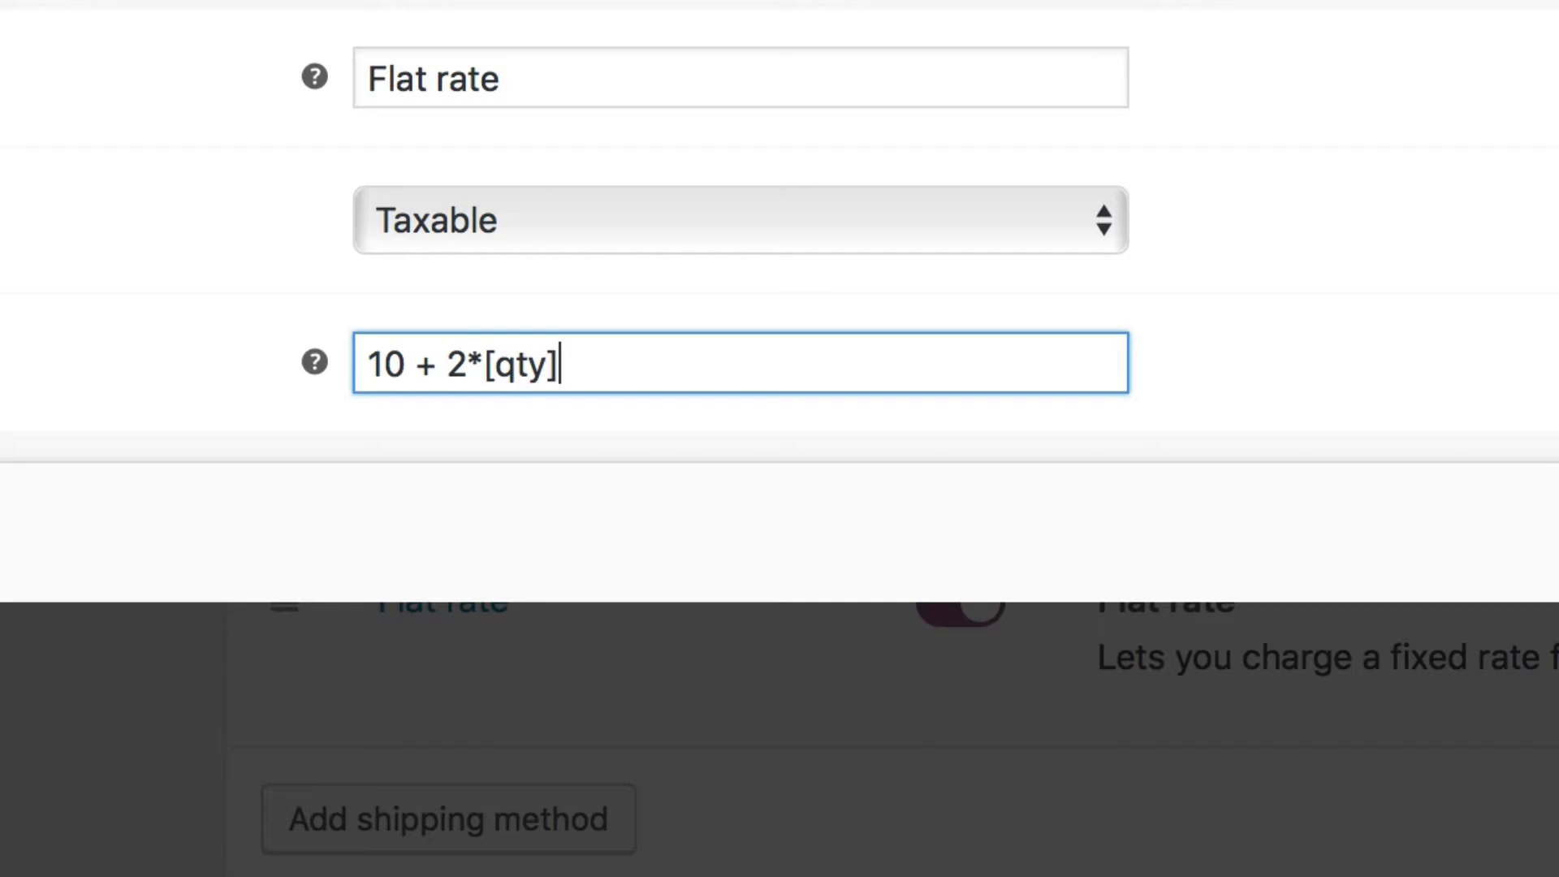